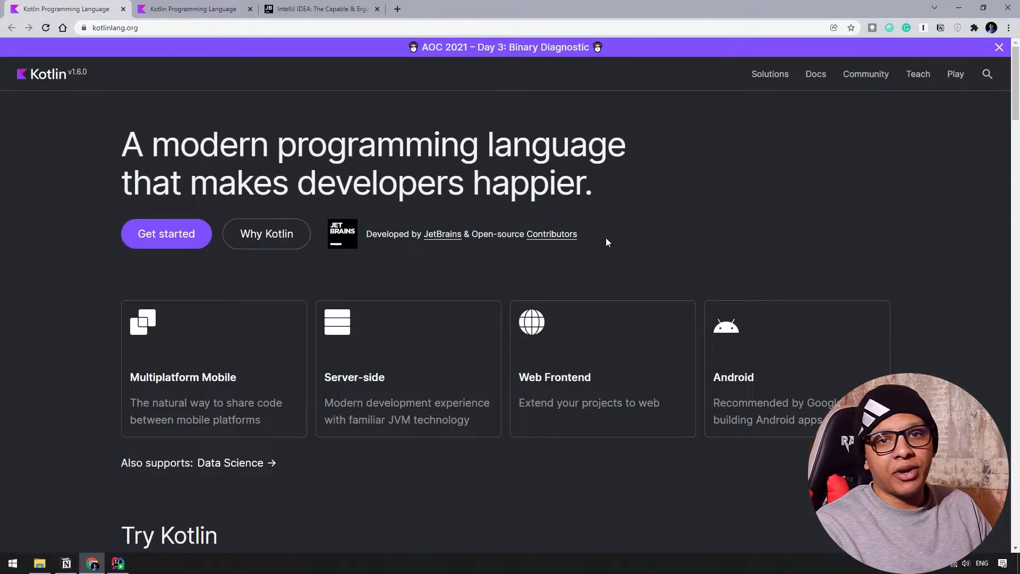
mouse_move(617, 494)
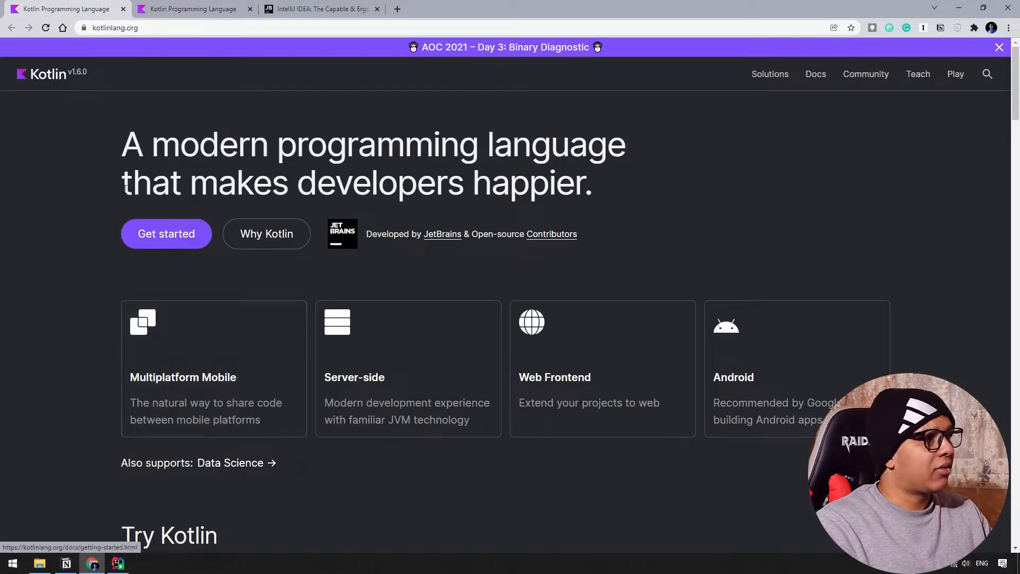
mouse_move(91, 428)
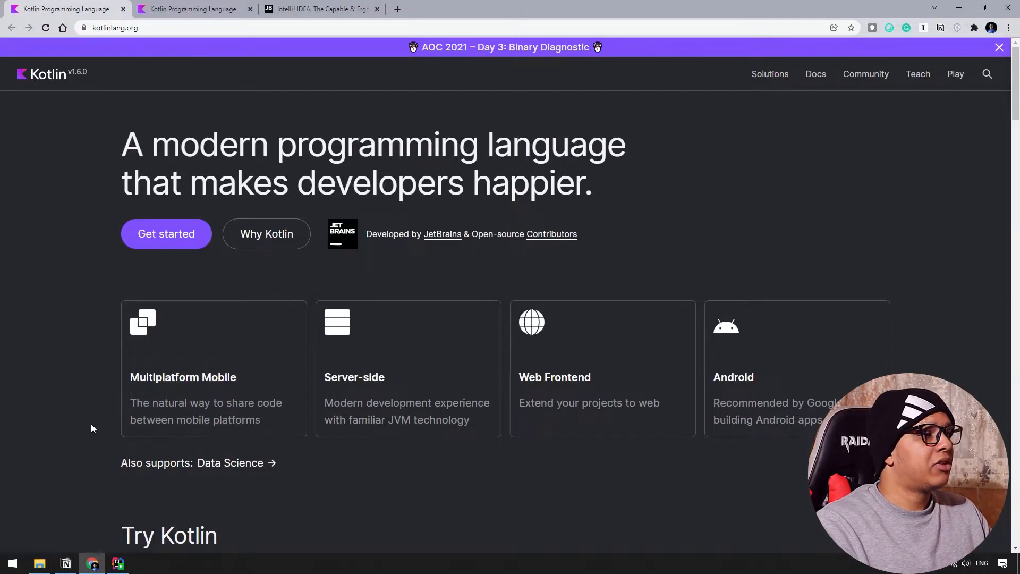
Show the Why Kotlin section with its Multiplatform code sample on kotlinlang.org.
left_click(266, 234)
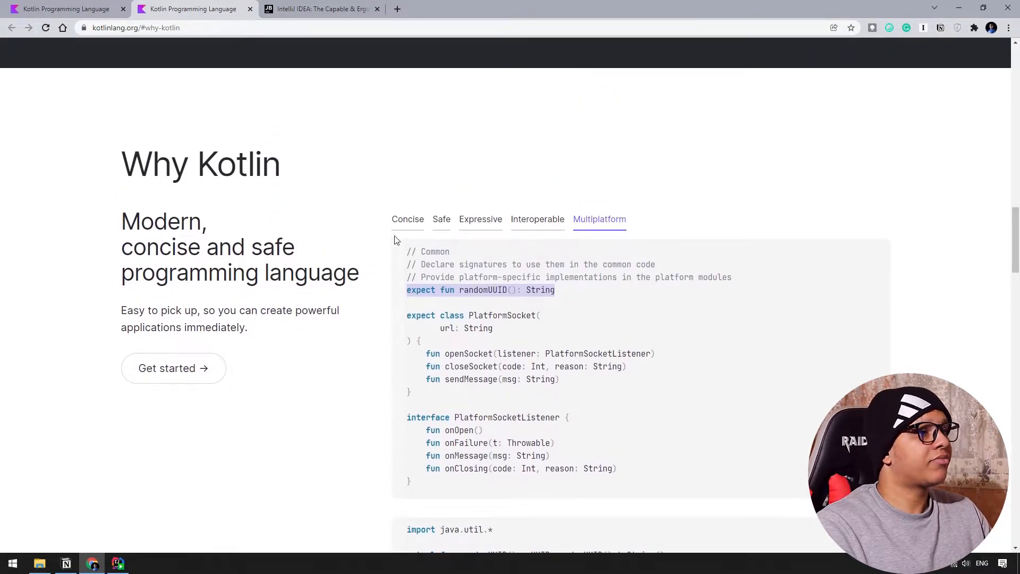
Show the Concise code sample with the Employee data class.
left_click(407, 220)
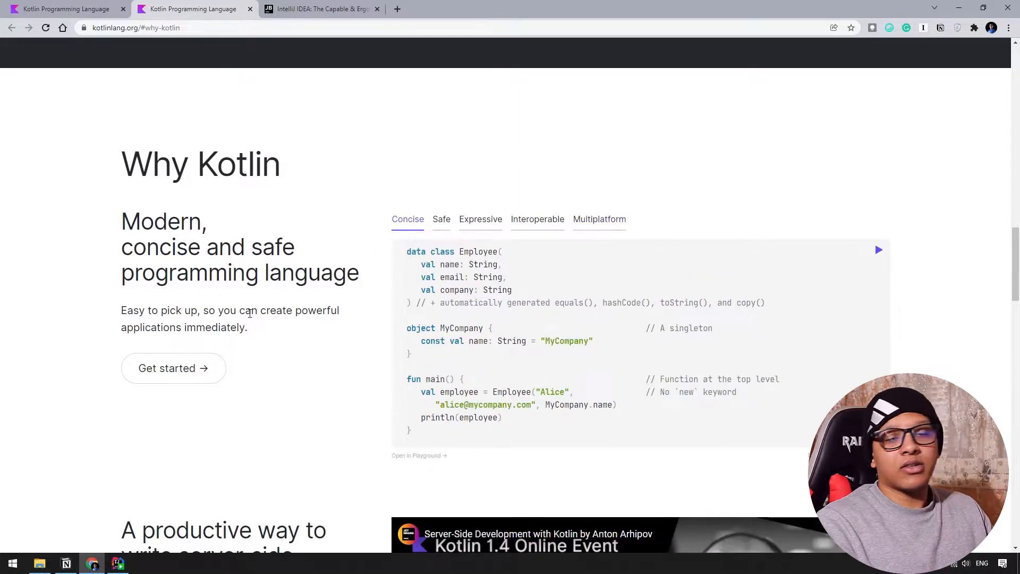
mouse_move(319, 351)
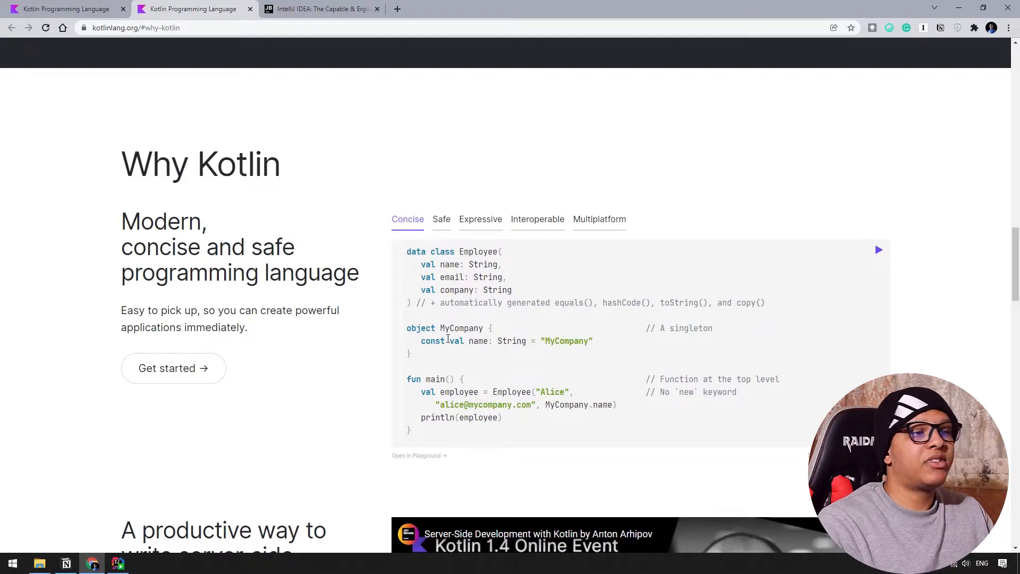
mouse_move(457, 359)
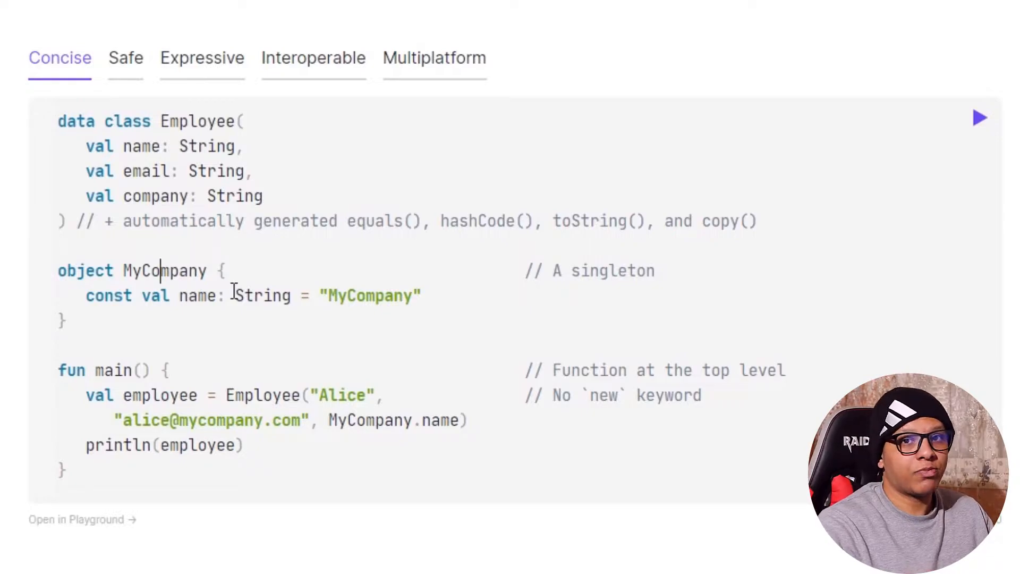
View the Safe and Interoperable code samples, ending on Multiplatform.
left_click(125, 58)
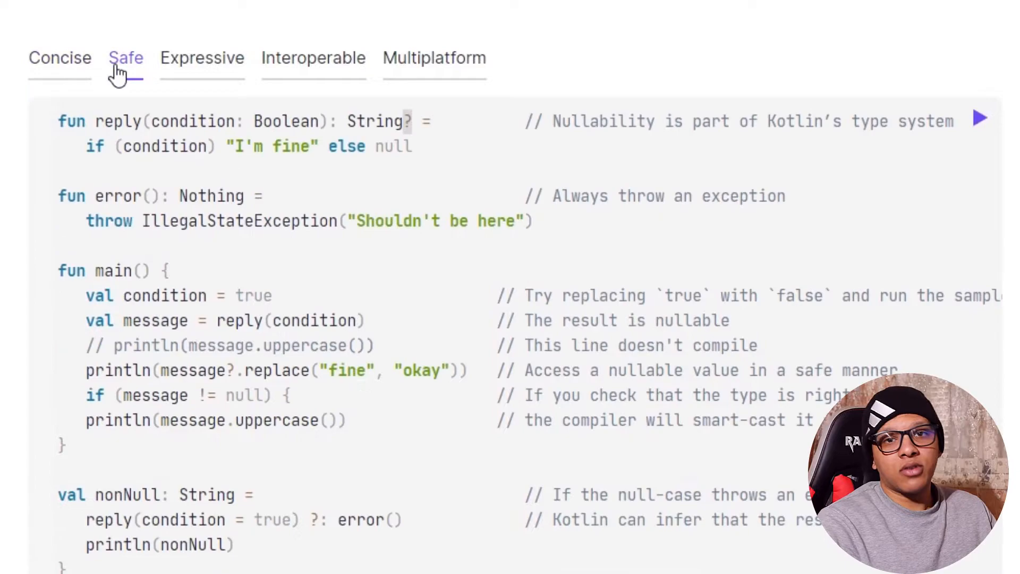
mouse_move(198, 232)
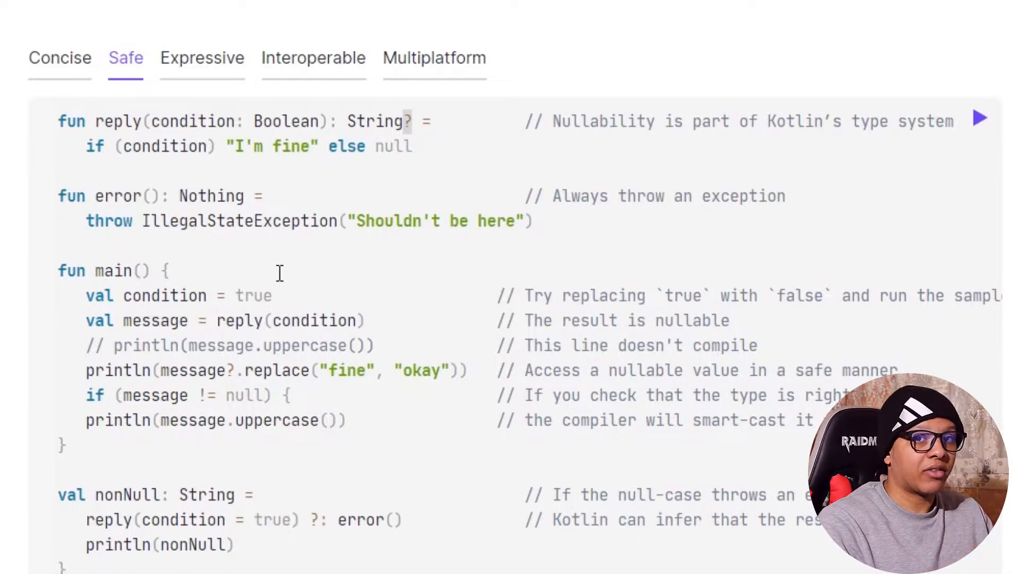
mouse_move(206, 124)
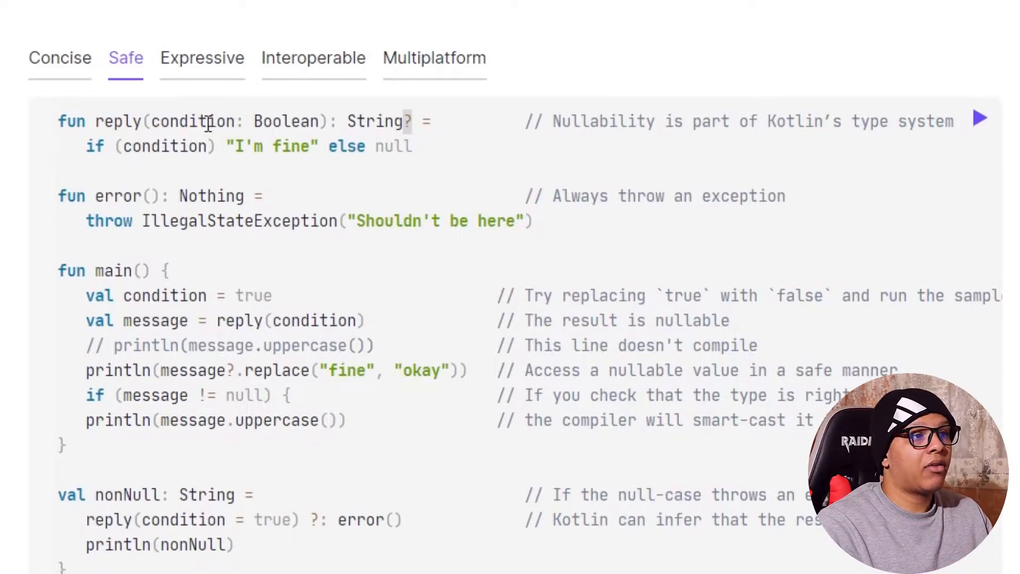
left_click(313, 58)
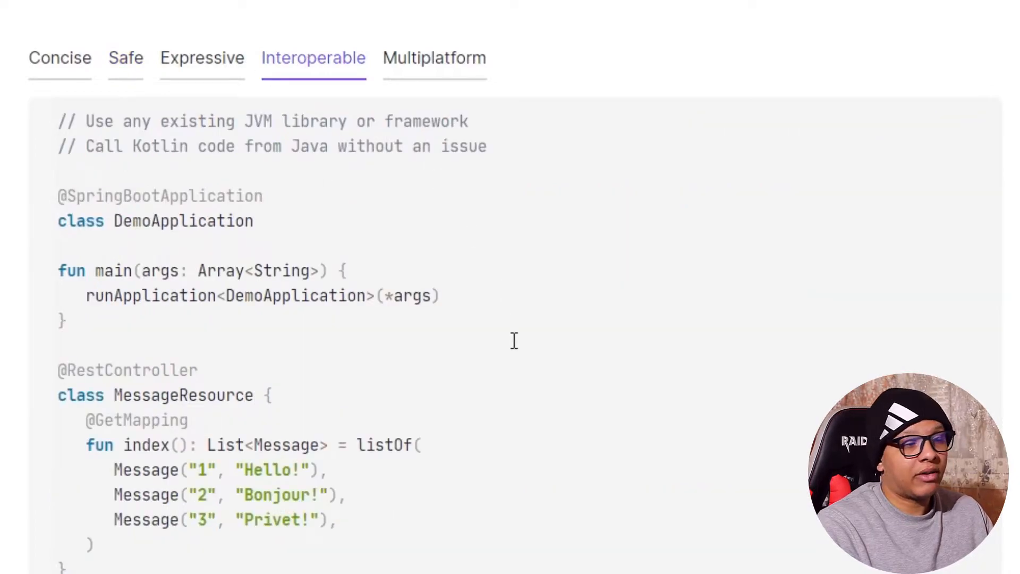
mouse_move(270, 488)
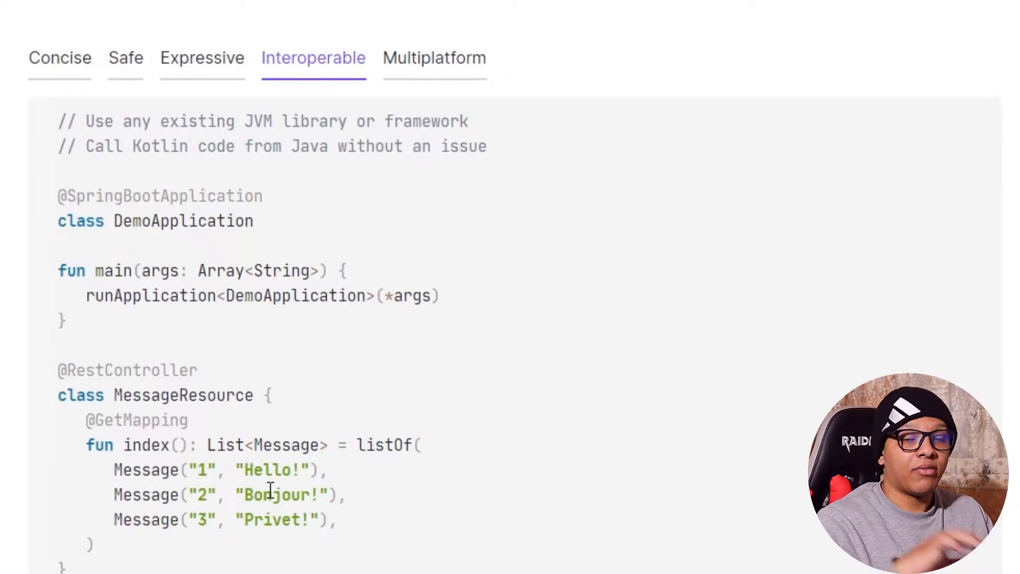
left_click(434, 58)
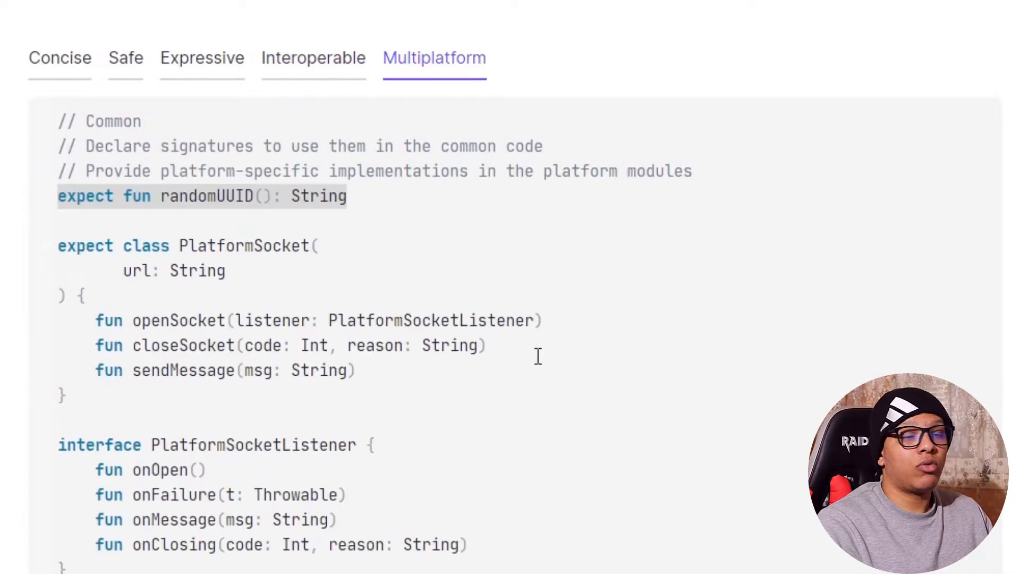
mouse_move(132, 320)
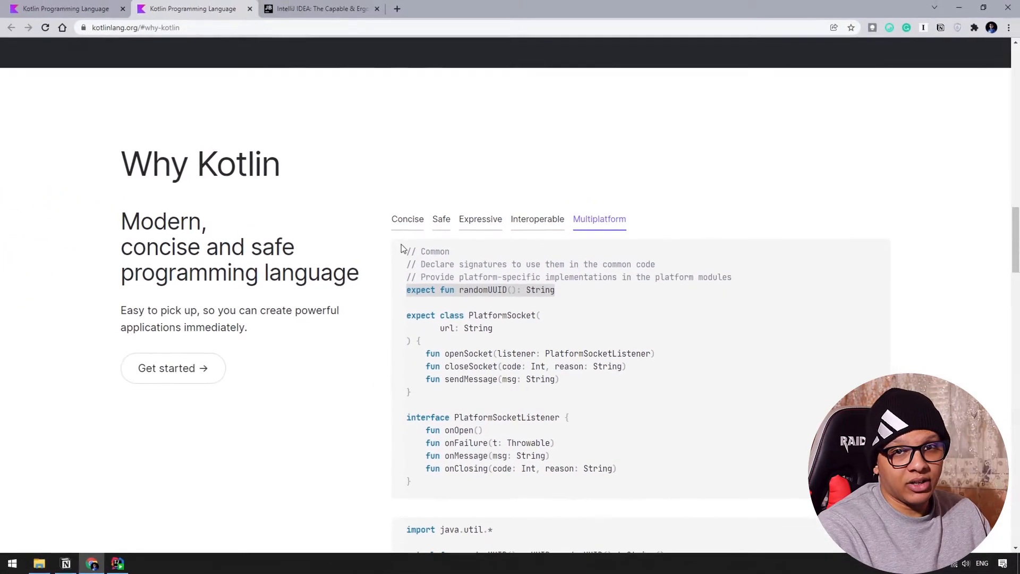
Open the IntelliJ IDEA download page and compare Linux and Windows download options.
left_click(319, 9)
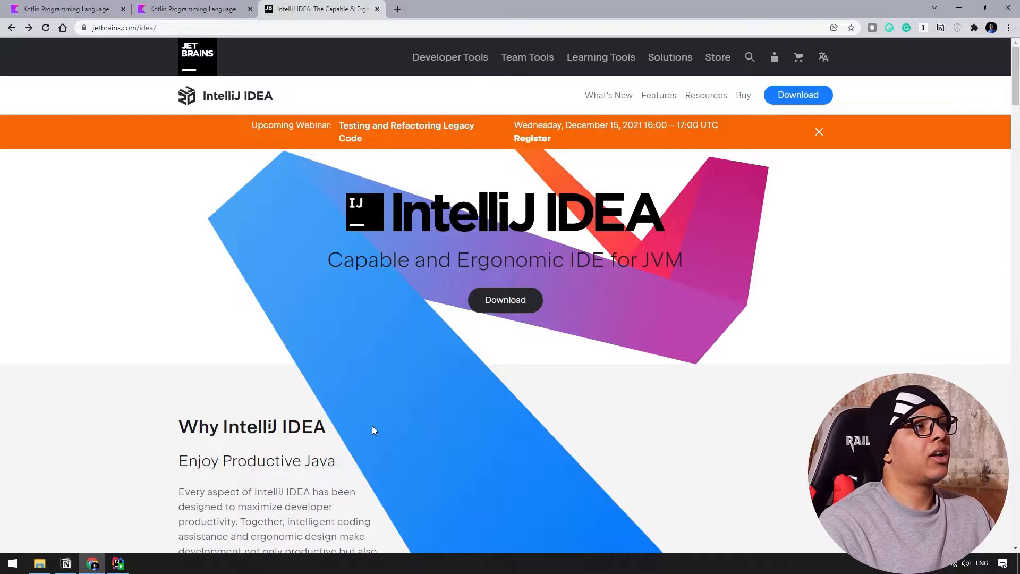
mouse_move(290, 127)
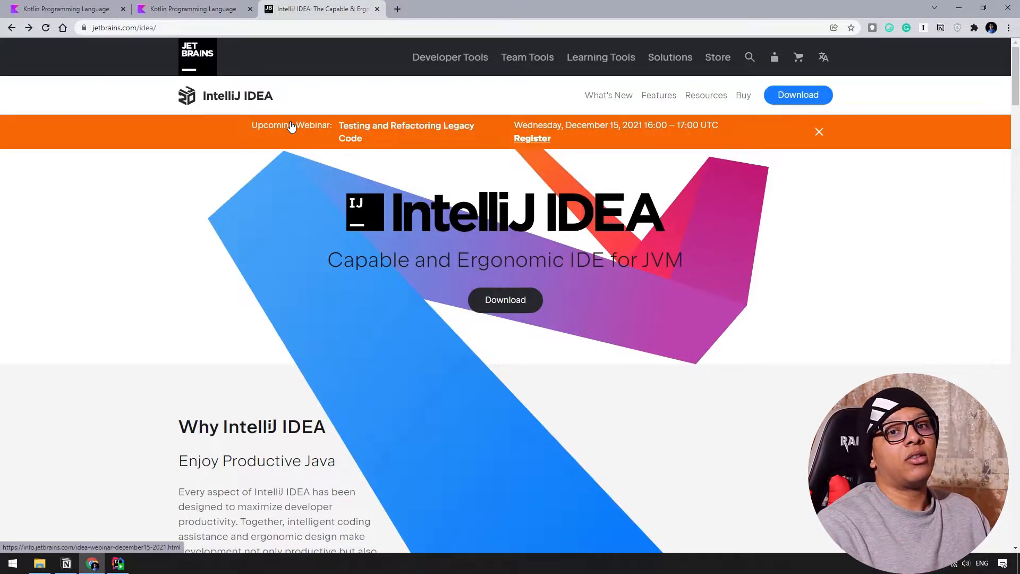
mouse_move(505, 299)
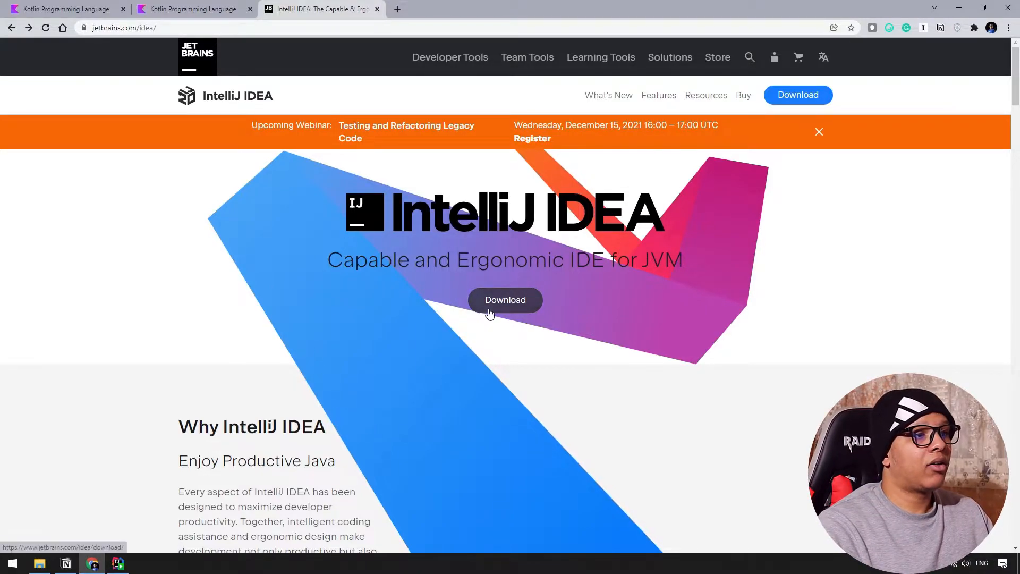
left_click(505, 299)
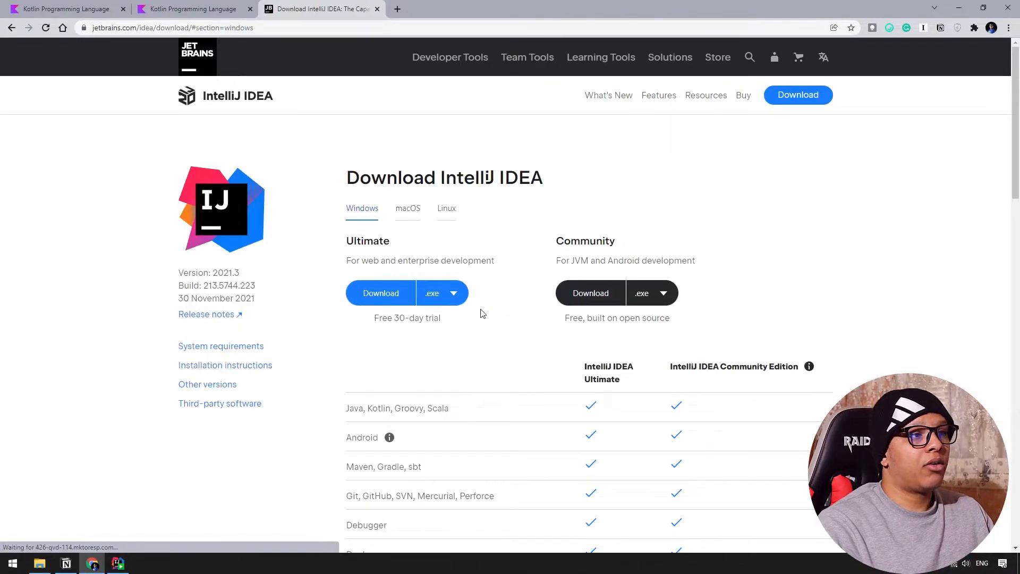
left_click(447, 208)
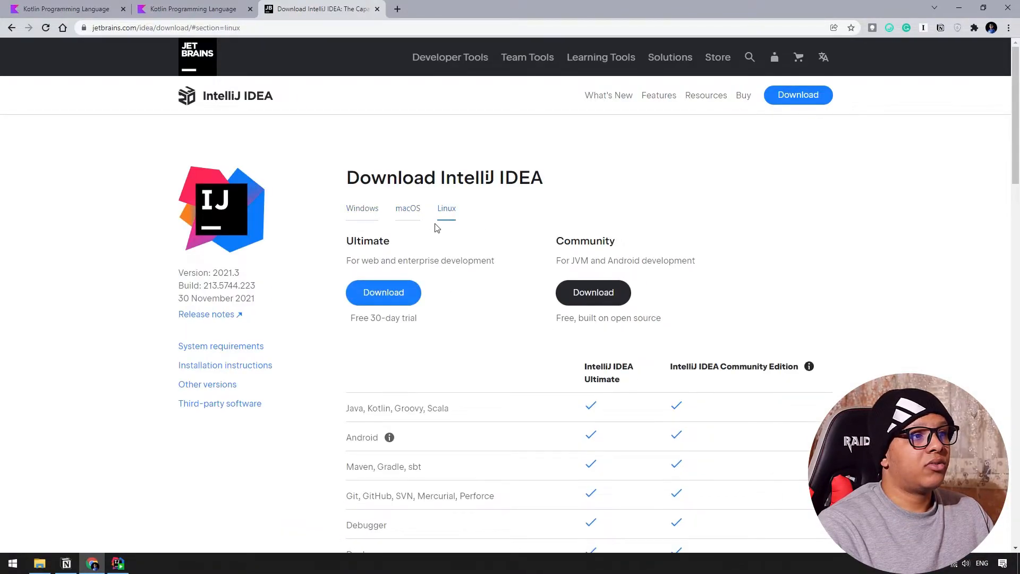
left_click(362, 208)
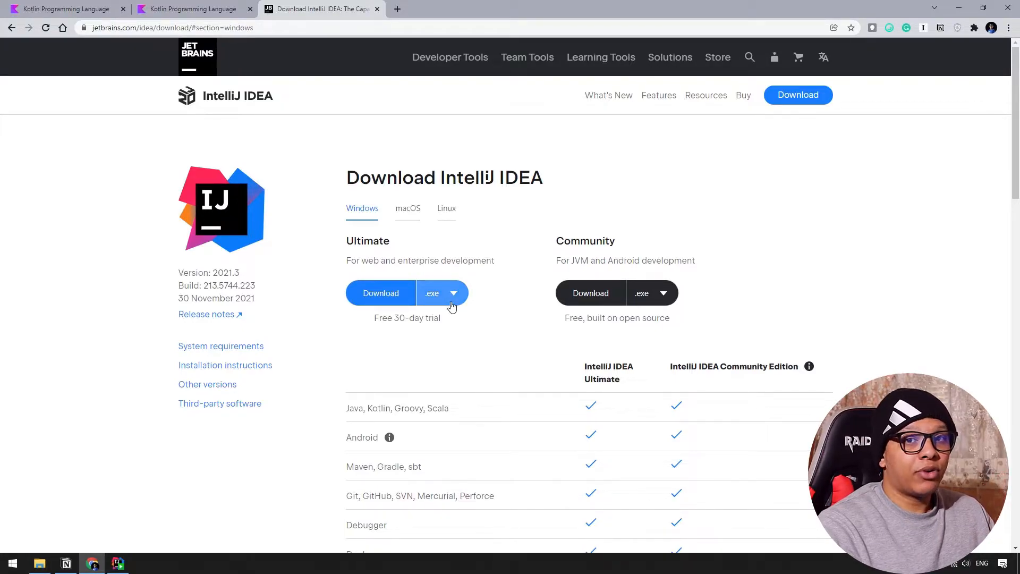
mouse_move(669, 332)
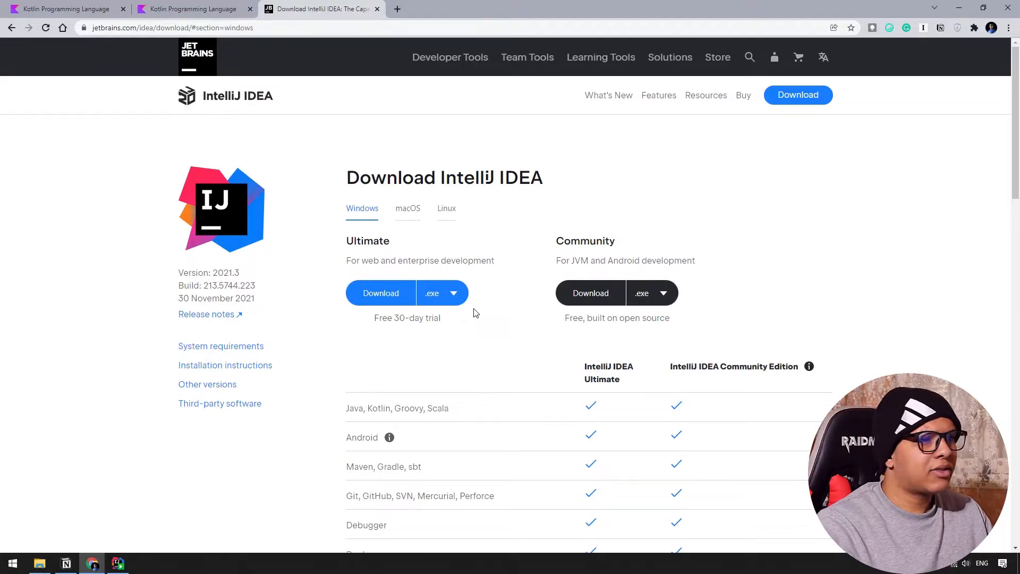
mouse_move(513, 314)
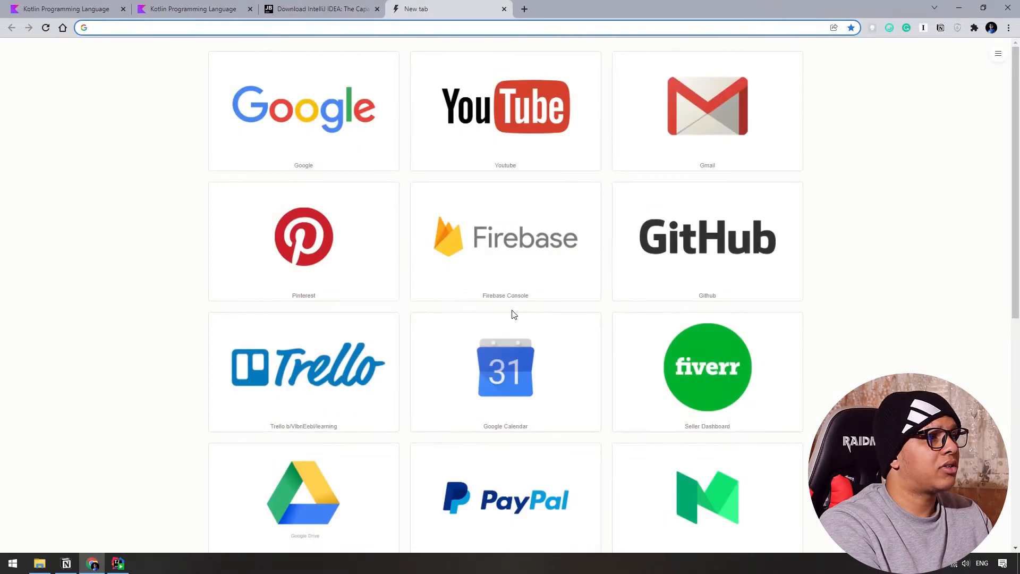
Search Google for 'jdk 8' and open Oracle's Java 8 Central page.
type("jdk")
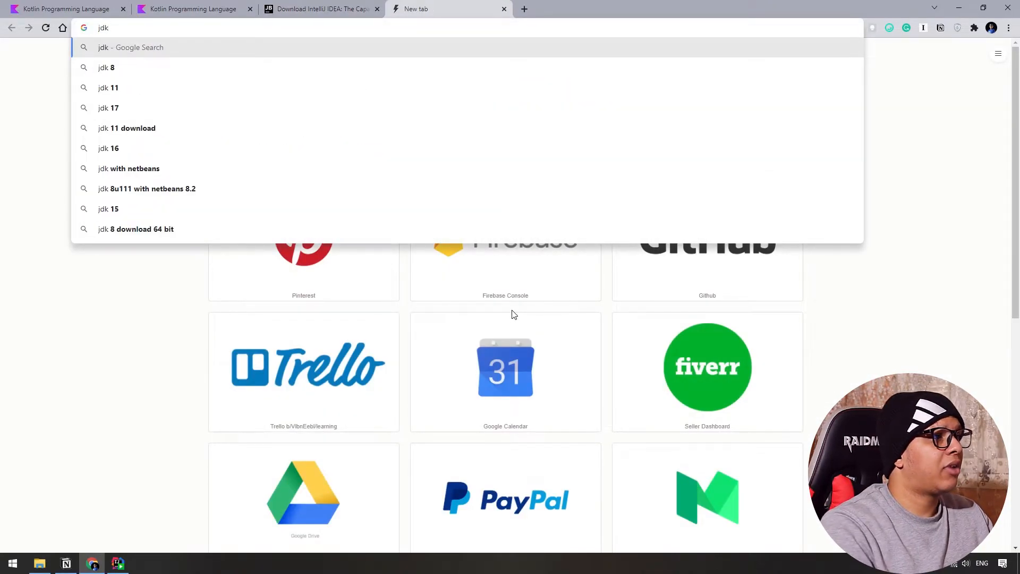
left_click(108, 67)
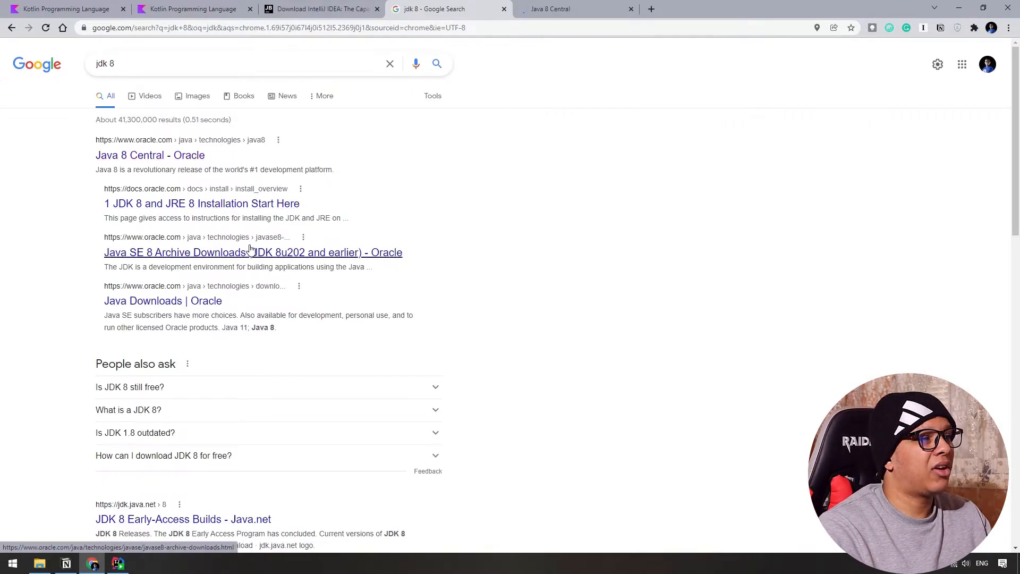
left_click(575, 9)
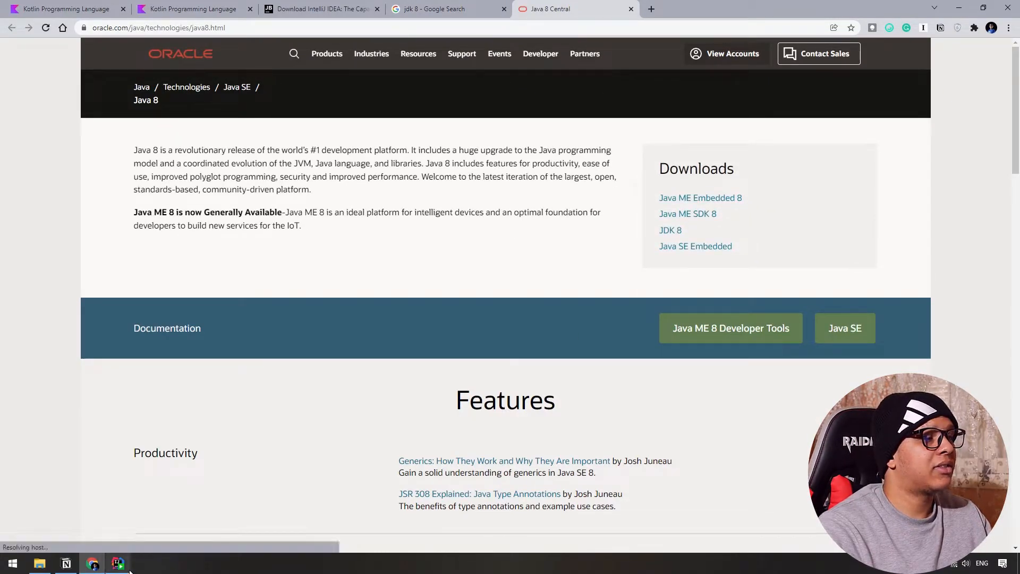
Install IntelliJ IDEA in the default folder with a 64-bit desktop launcher.
left_click(118, 563)
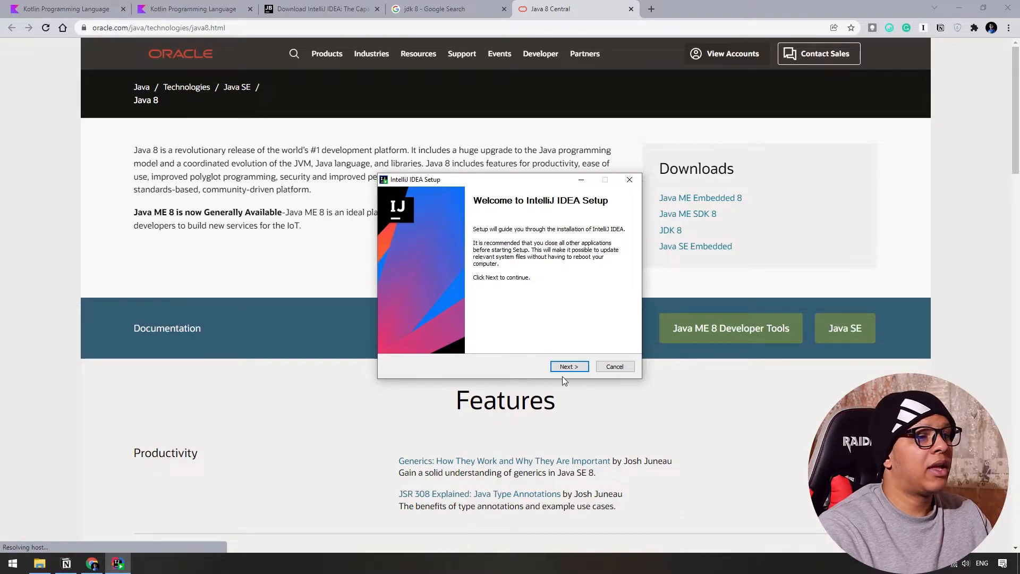
left_click(568, 366)
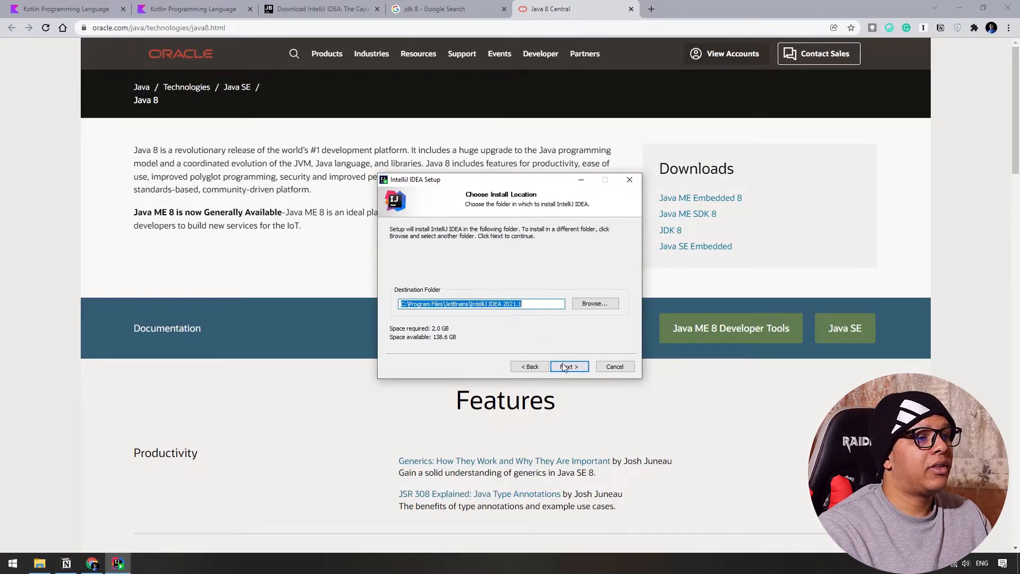
left_click(568, 366)
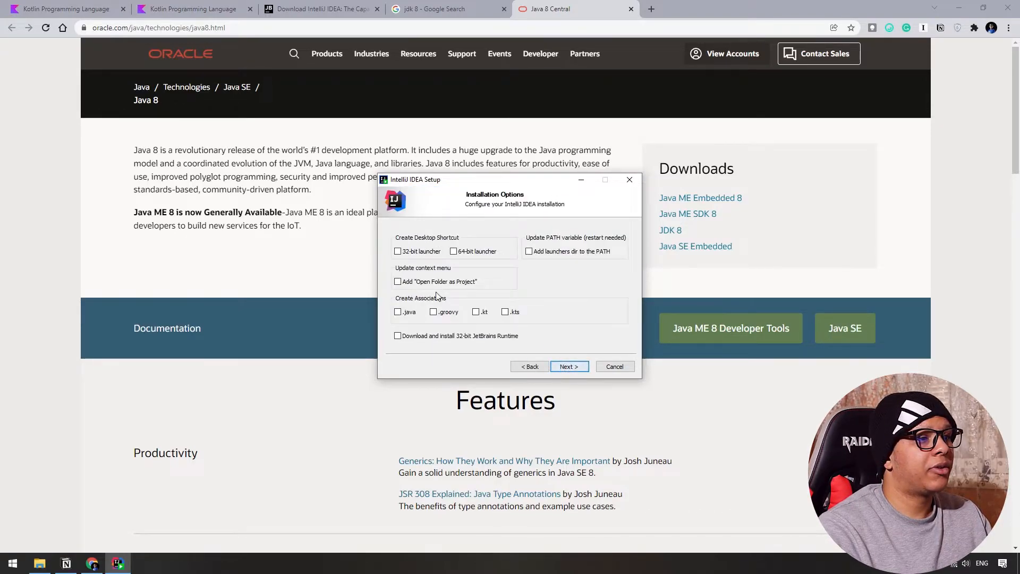
left_click(453, 251)
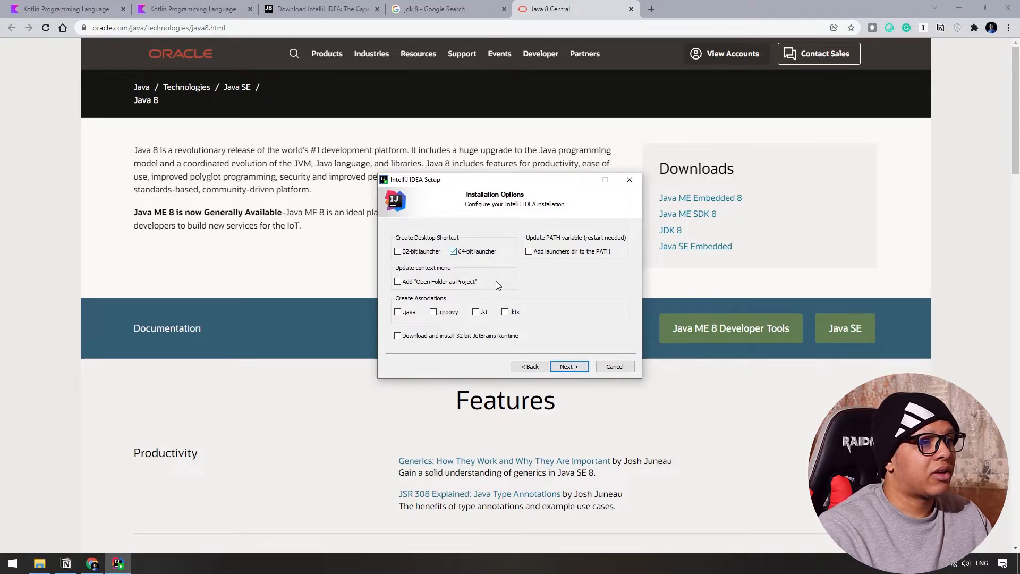
left_click(568, 366)
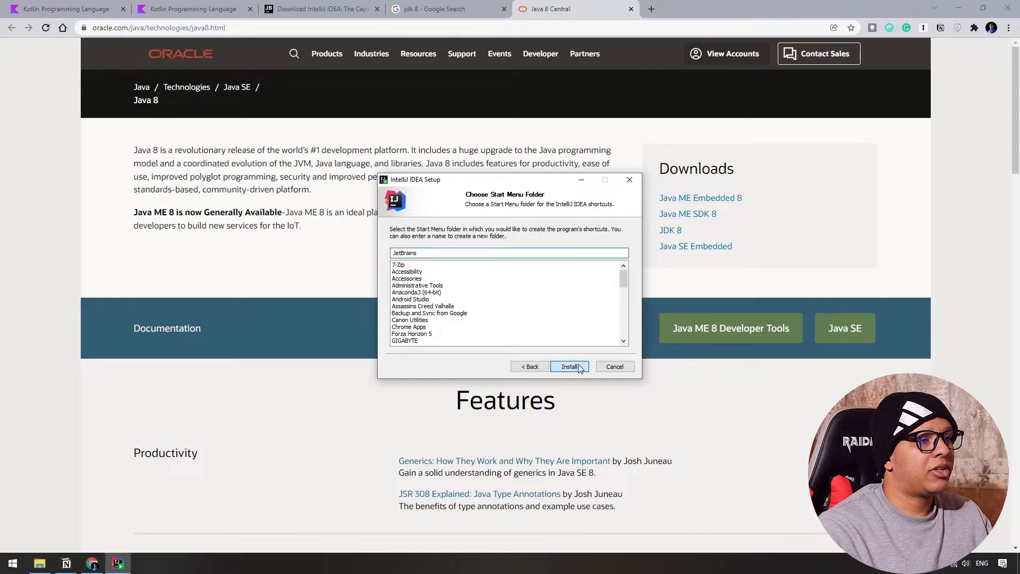
left_click(569, 366)
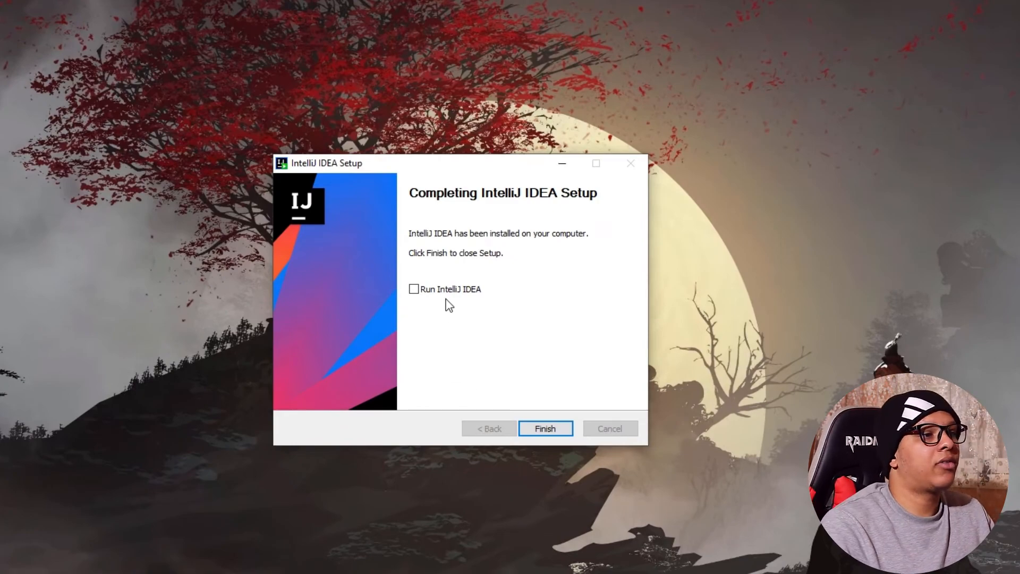
Finish the setup wizard so IntelliJ IDEA 2021.1 launches.
left_click(545, 428)
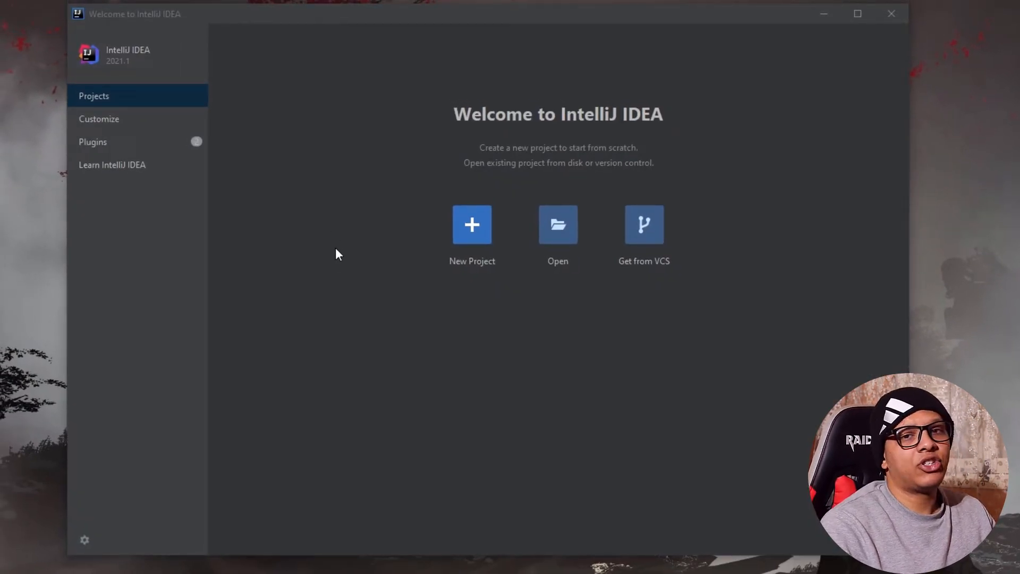
mouse_move(485, 259)
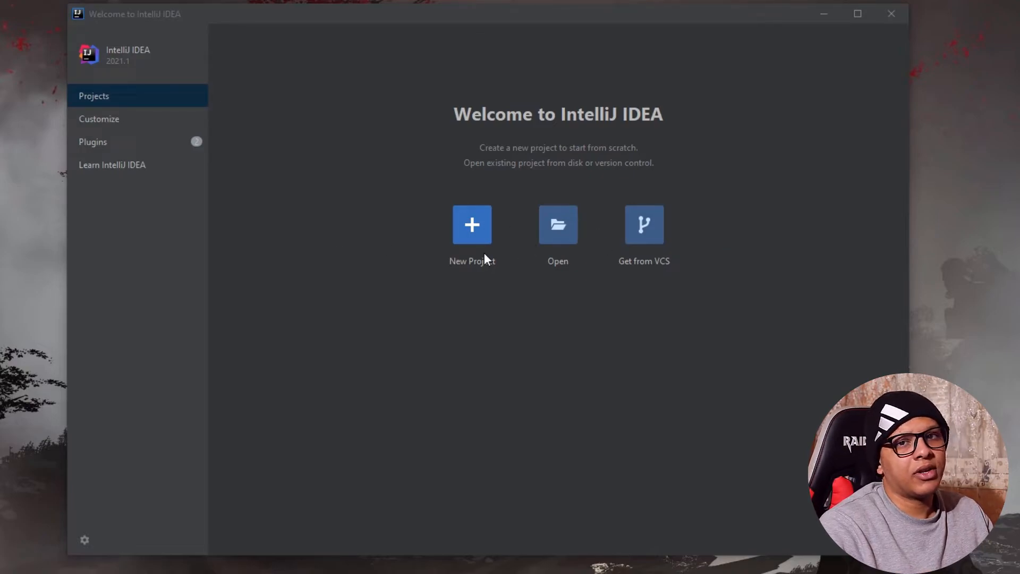
mouse_move(110, 258)
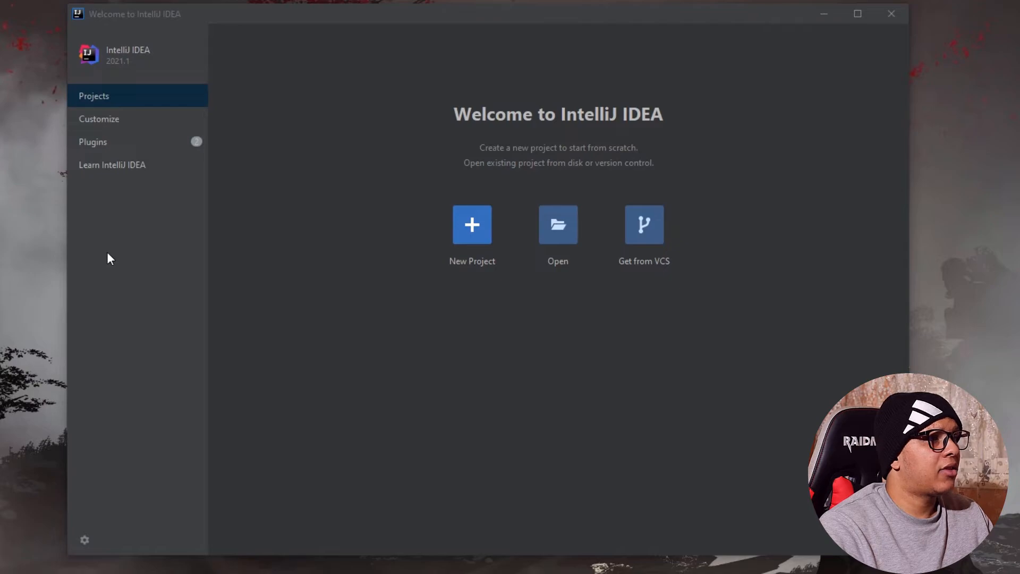
mouse_move(107, 130)
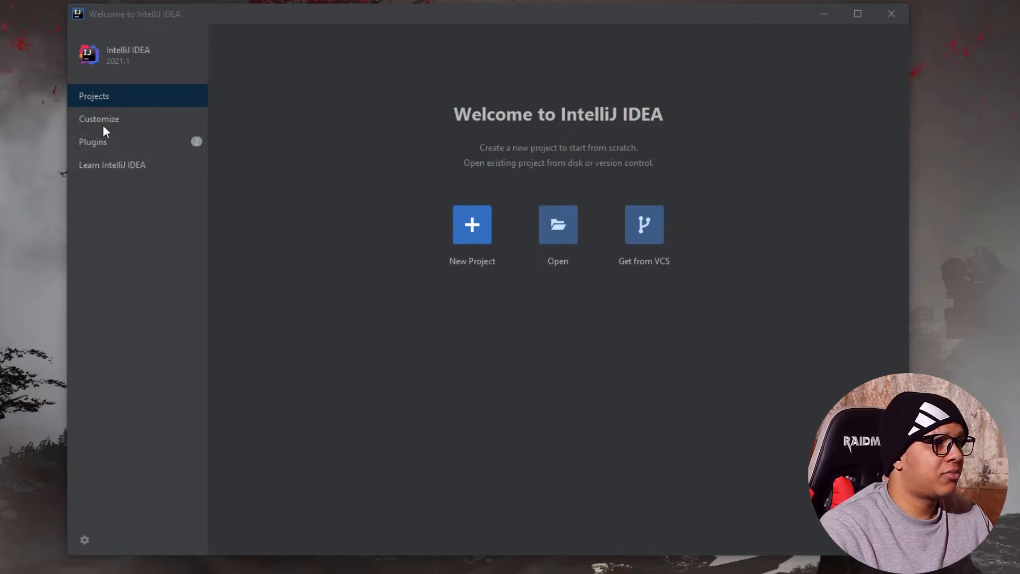
left_click(99, 119)
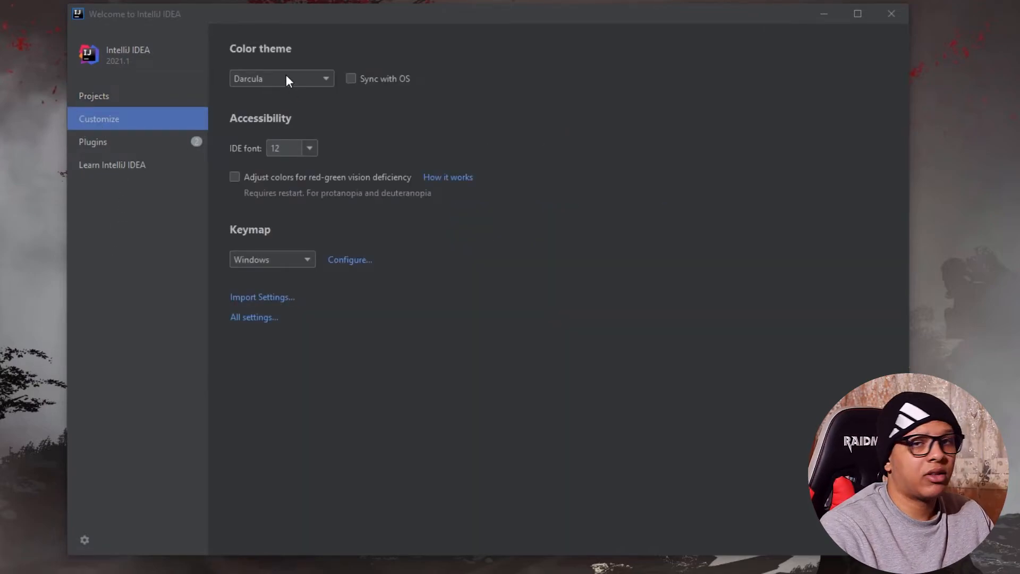
left_click(281, 78)
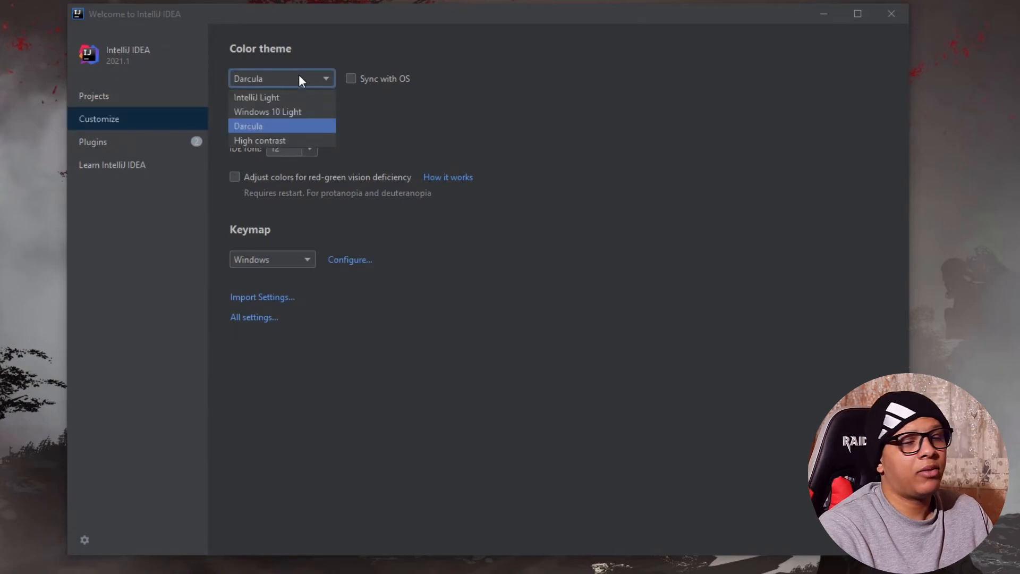
left_click(256, 97)
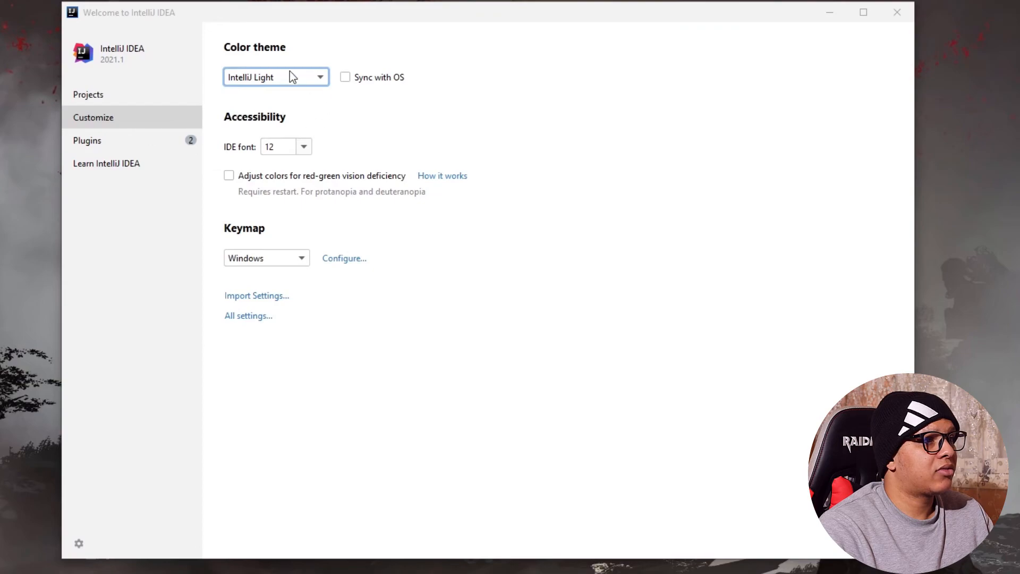
left_click(88, 95)
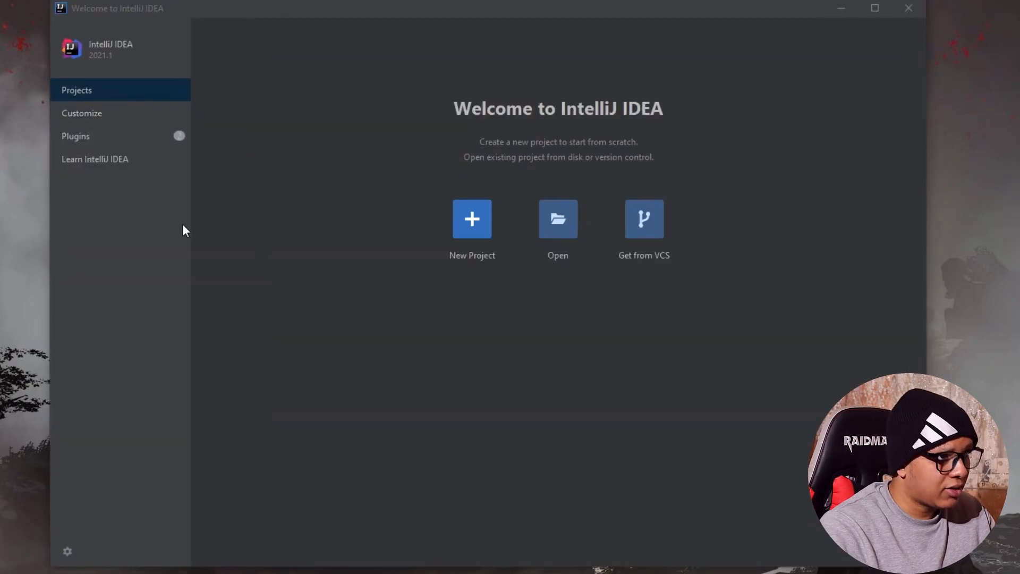
mouse_move(234, 252)
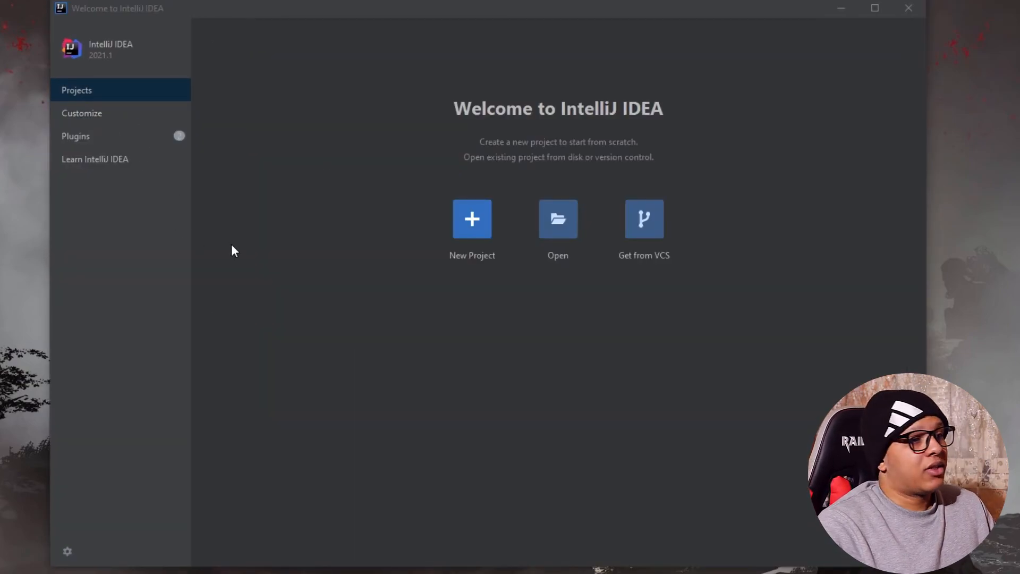